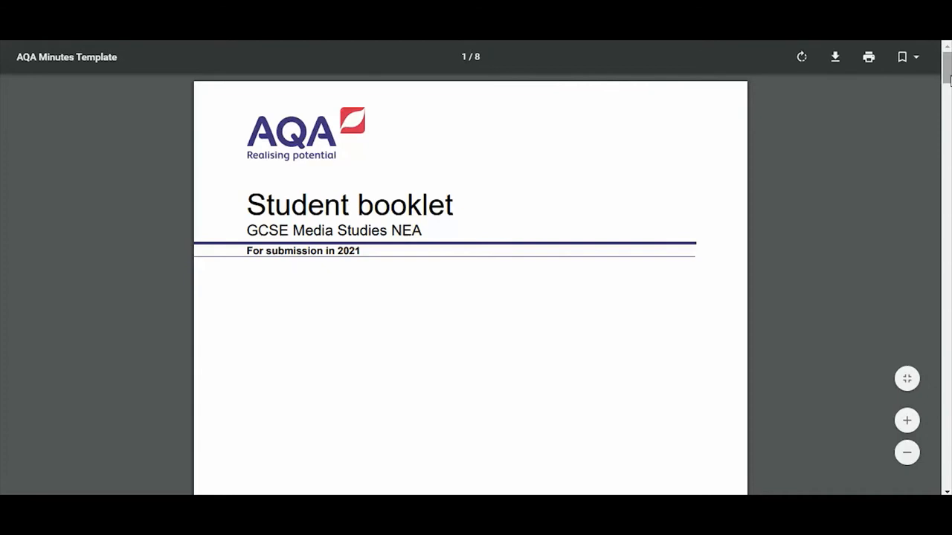
Scroll the AQA Media Studies page to the 2021 Non-Exam Assessment booklets.
scroll(down, 3)
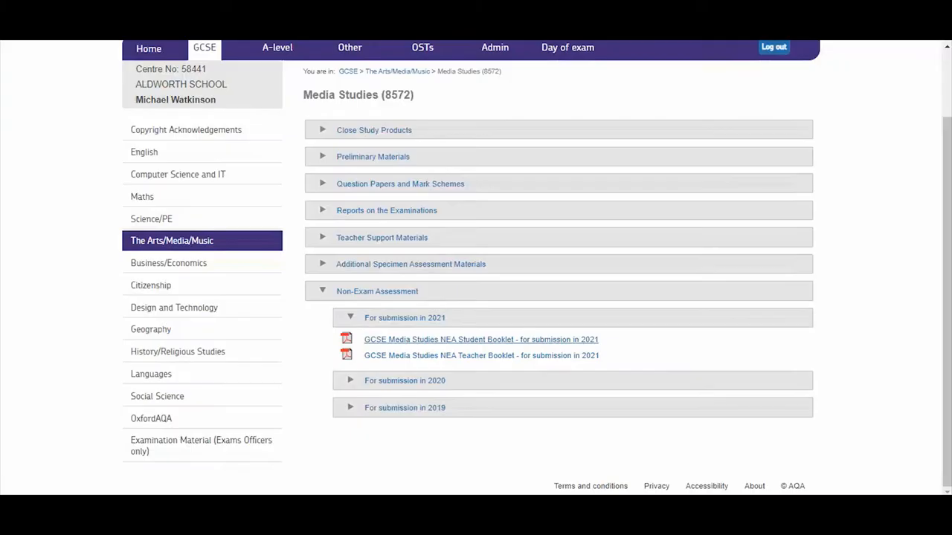
Go to the MindMup free online mind mapping homepage.
click(481, 339)
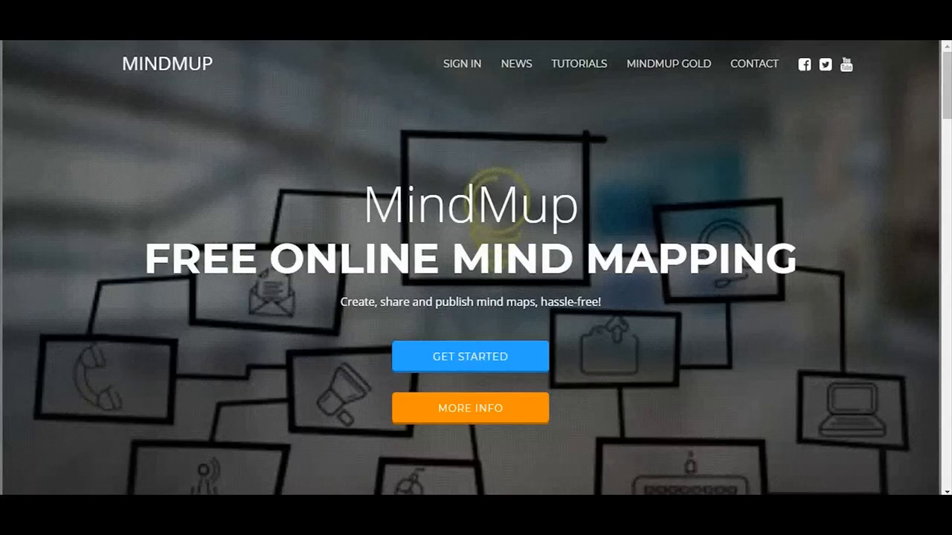
click(470, 356)
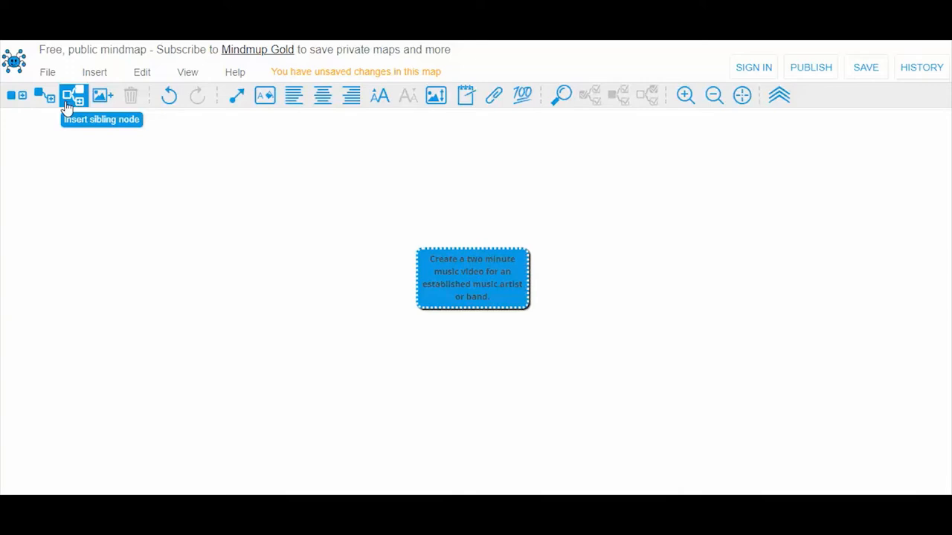
mouse_move(104, 119)
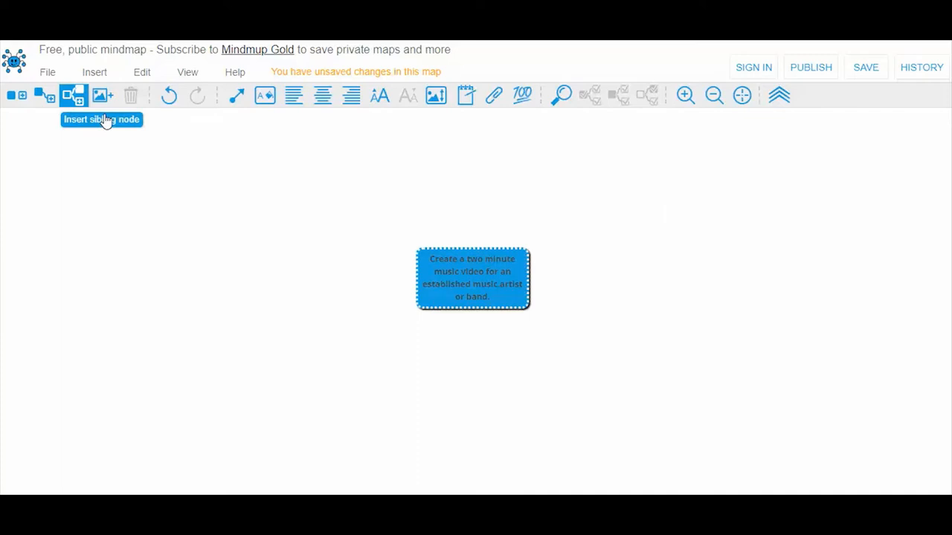
Add branches for targeting existing fans and internet sharing to the central brief.
click(73, 95)
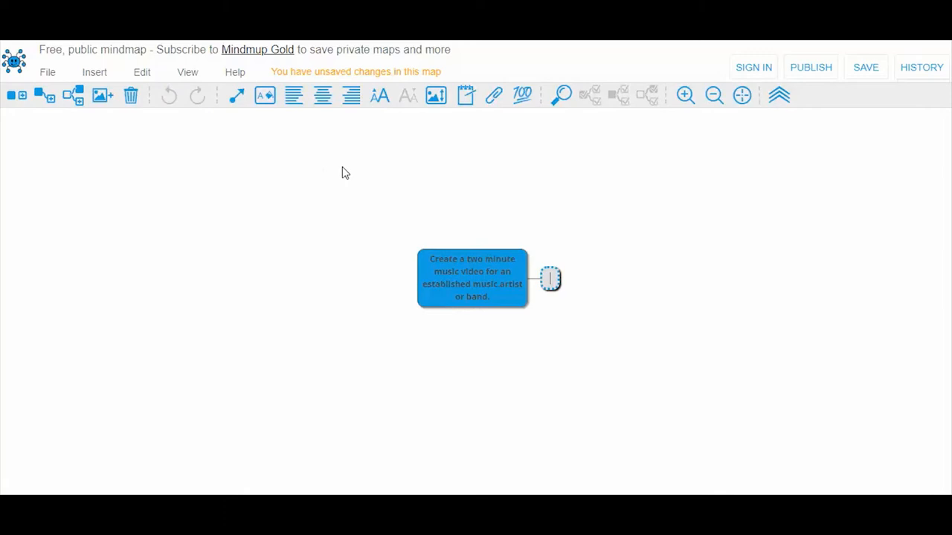
click(550, 279)
text(The video is to be used across internet platforms, including sharing by fans on social media.)
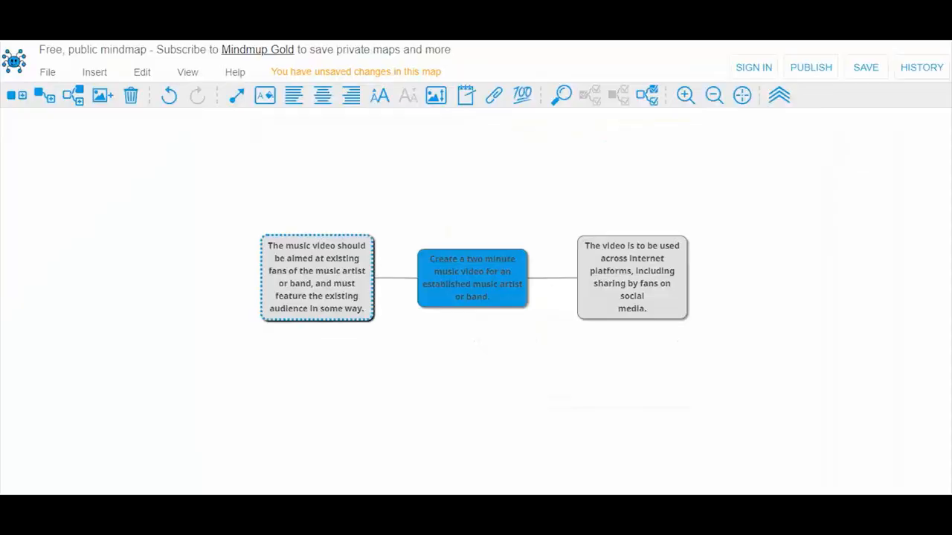
click(45, 95)
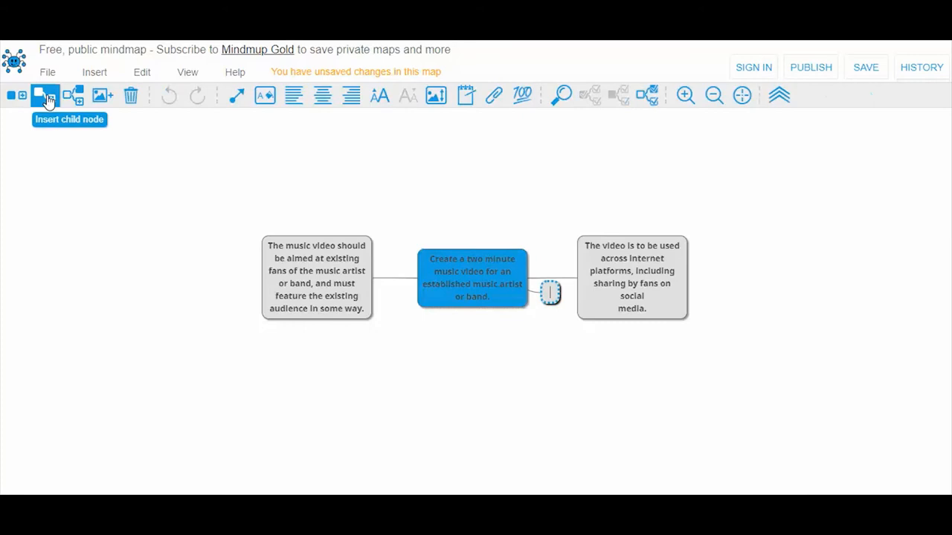
Add branches for narrative content, two filming locations, and varied shots and camera movement.
click(45, 95)
text(Variety of shot selection, framing of the image and camera movement.)
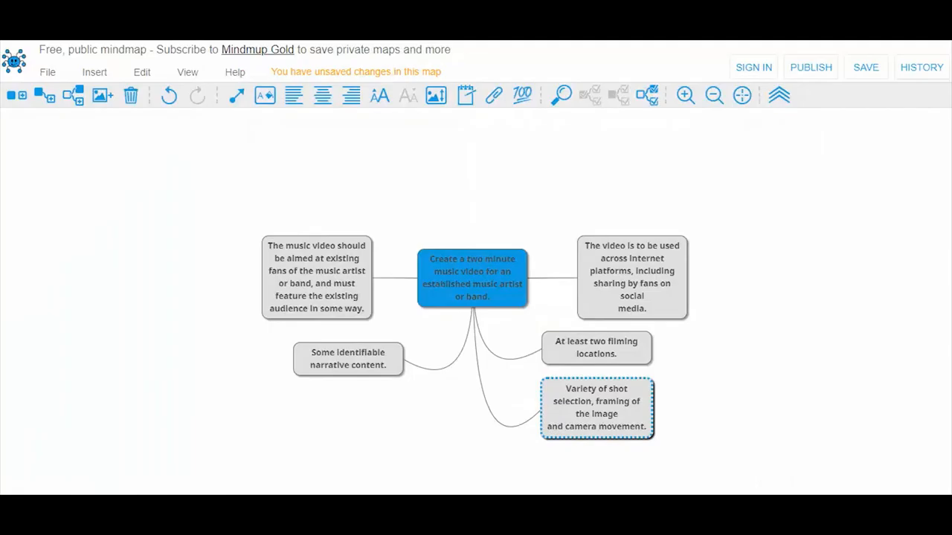
Add branches for diegetic sound, non-diegetic sound, and narrative codes and media language.
click(45, 96)
text(Non-diegetic sound (which must include but is)
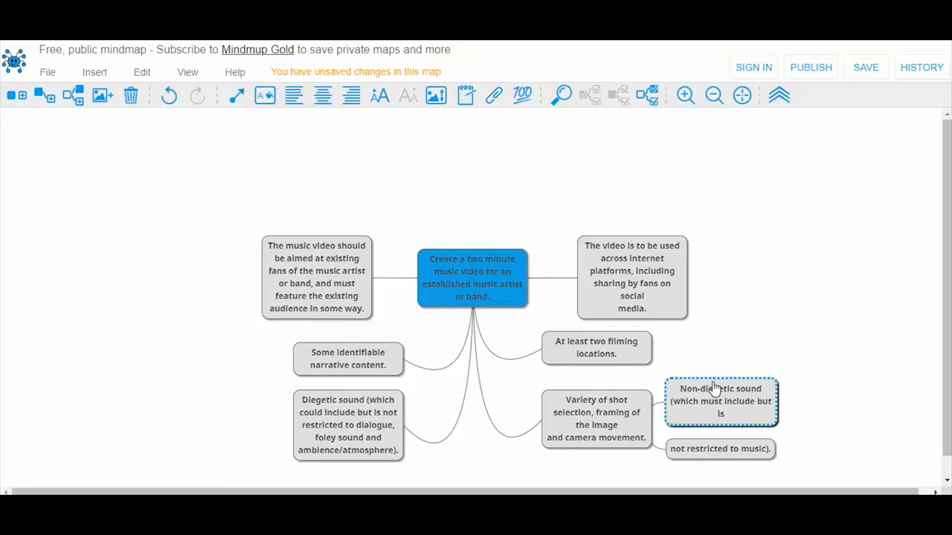
mouse_move(757, 360)
text(Use of narrative codes and media language to engage and include the audience.)
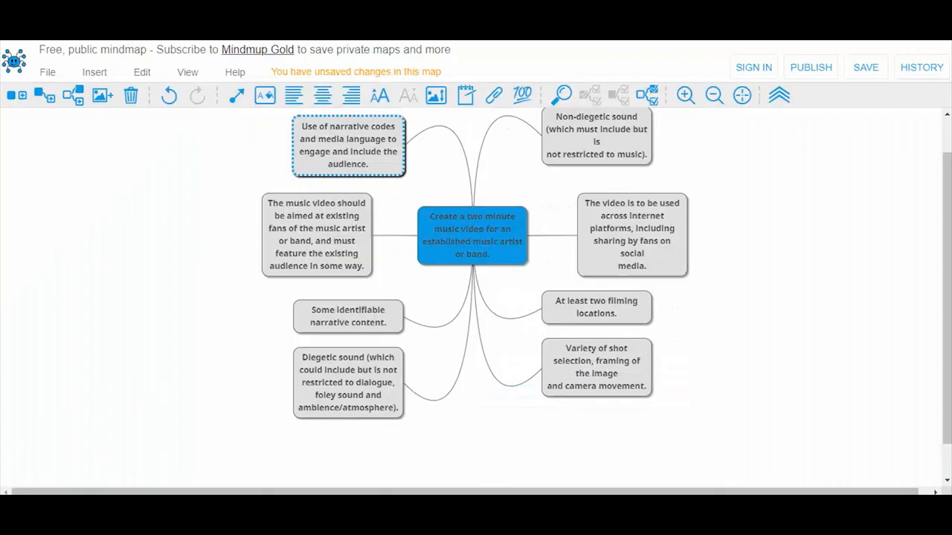
click(472, 235)
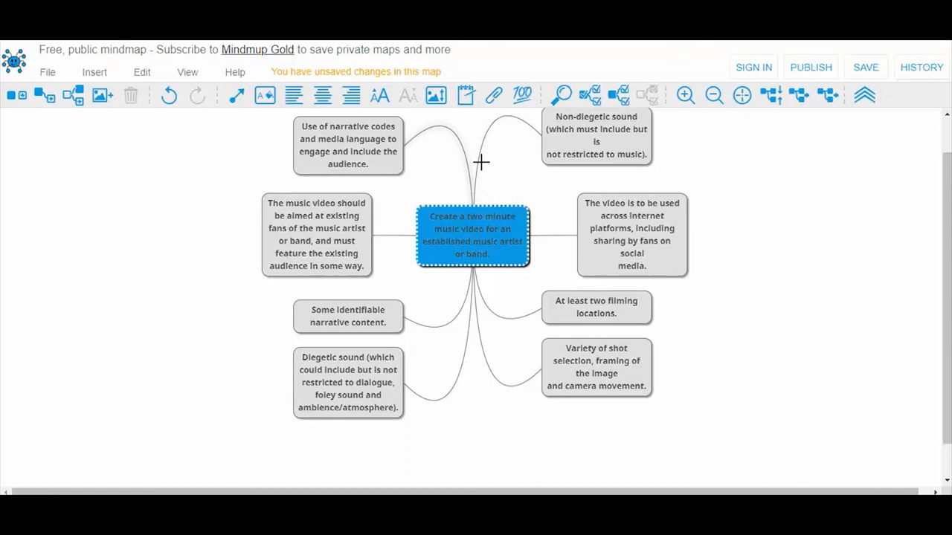